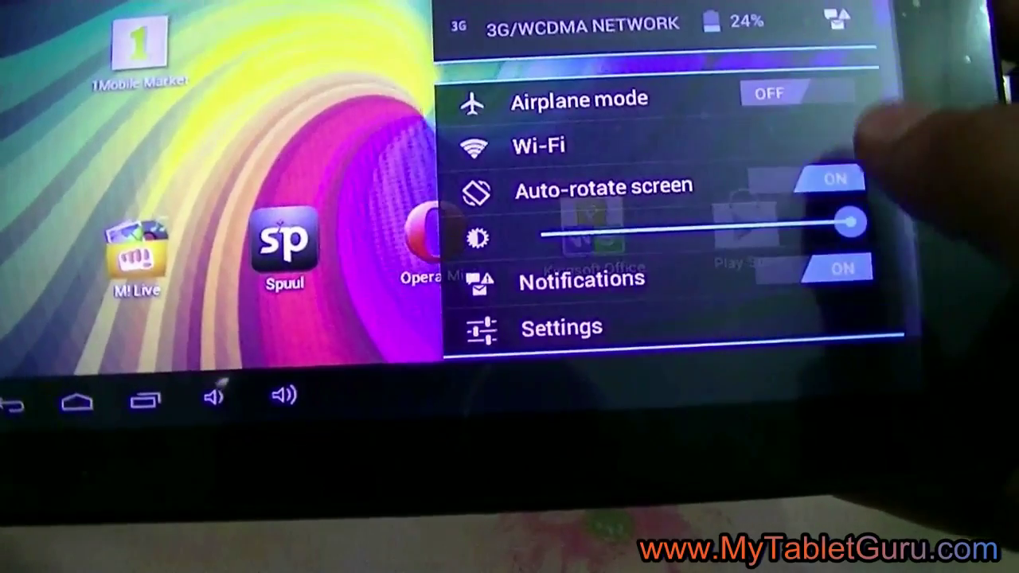
# Bring up the Settings app from the notification panel, landing on the Wi-Fi page
pyautogui.click(561, 328)
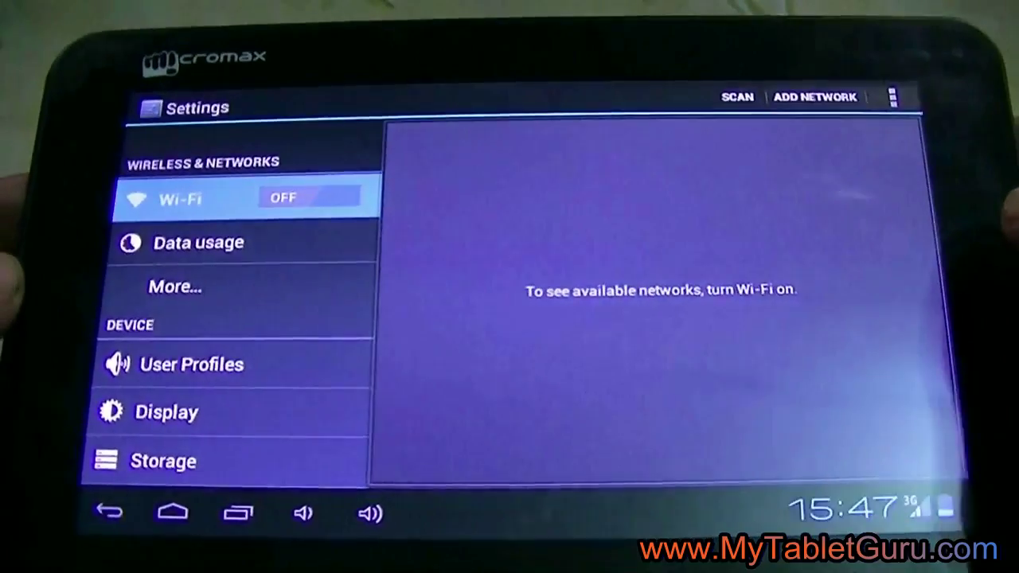
# Reach the Access Point Names list via More… and Mobile networks, with the ssss (smartnet) APN chosen
pyautogui.click(175, 286)
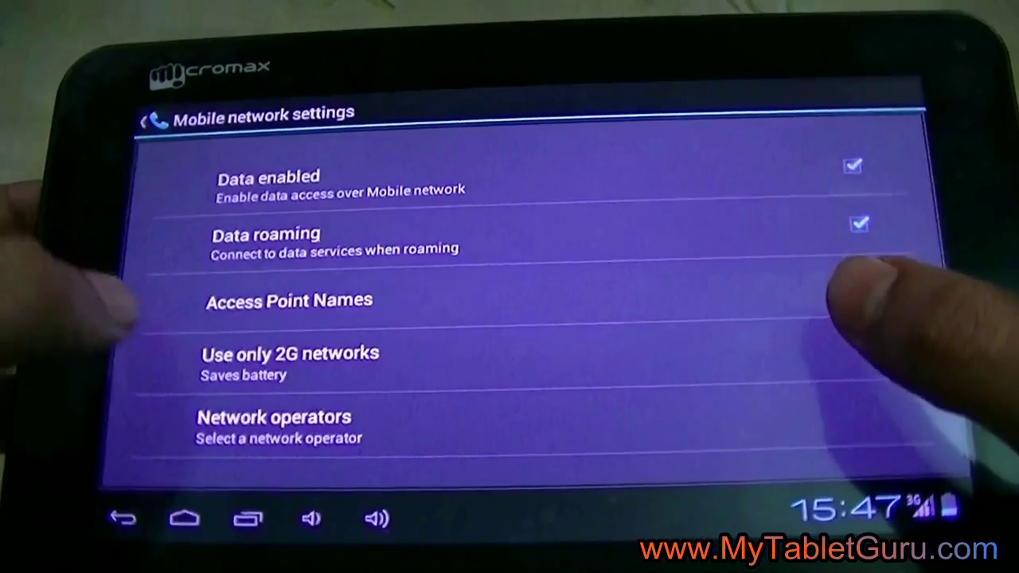
pyautogui.click(289, 299)
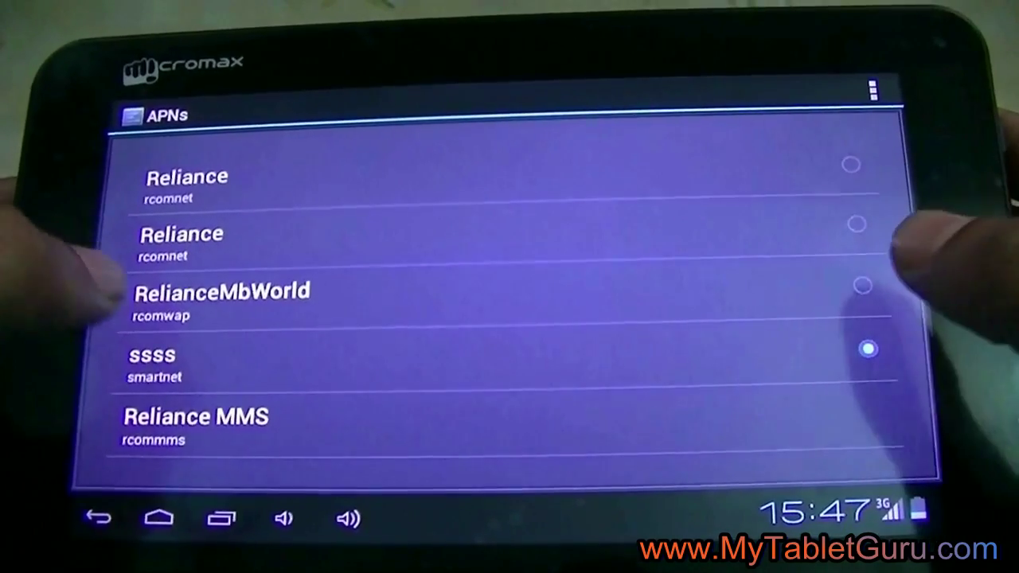
# Leave the APN list for Chrome and focus its address bar to enter a new web address
pyautogui.click(151, 363)
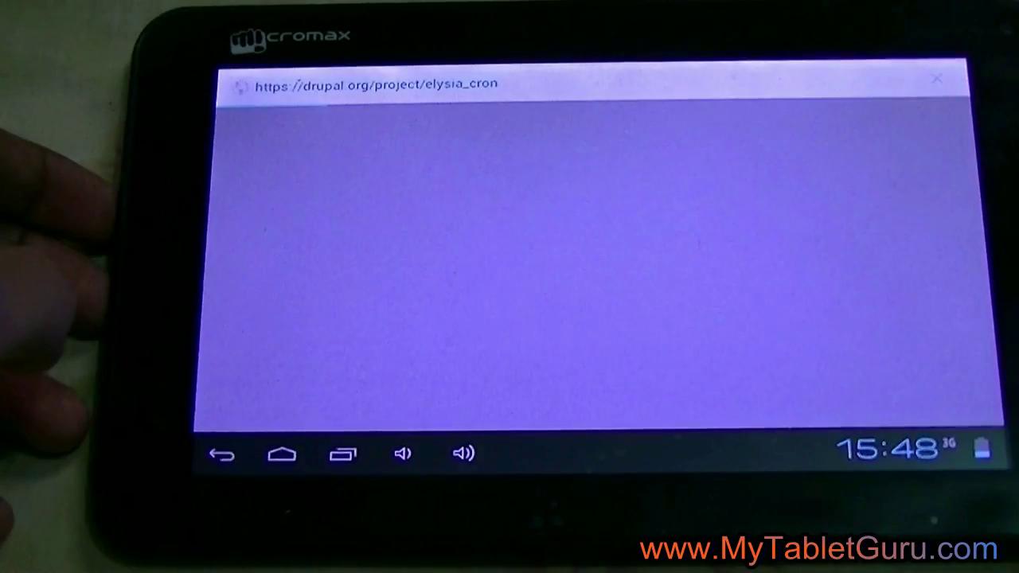
pyautogui.click(374, 83)
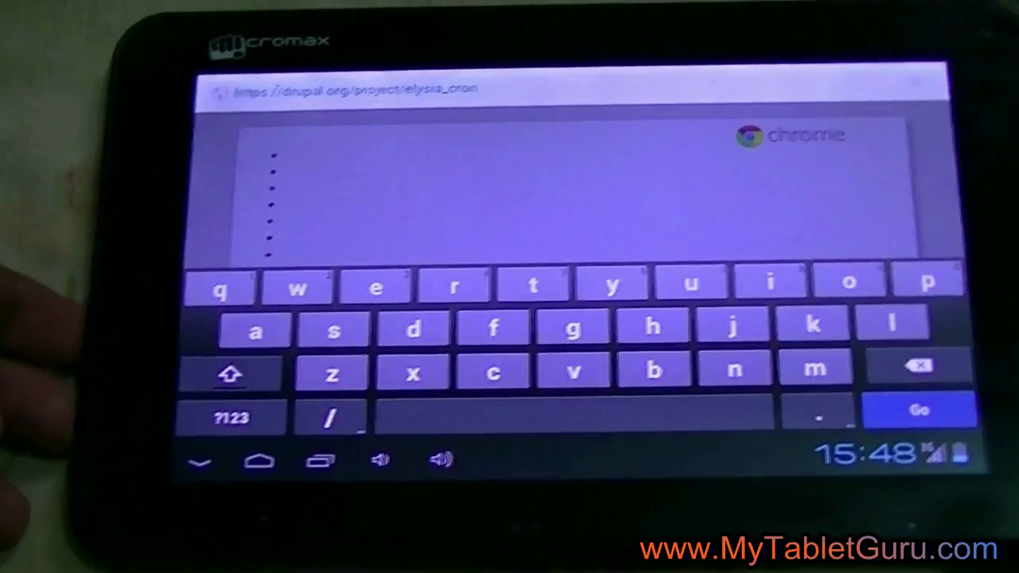